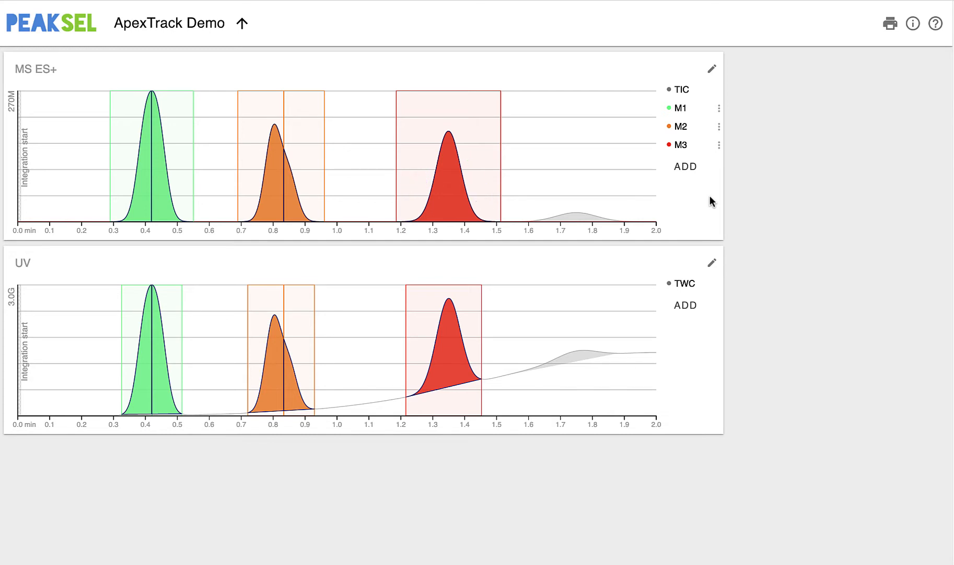
- Open the Set integration method editor from the MS ES+ chromatogram's edit menu
left_click(449, 134)
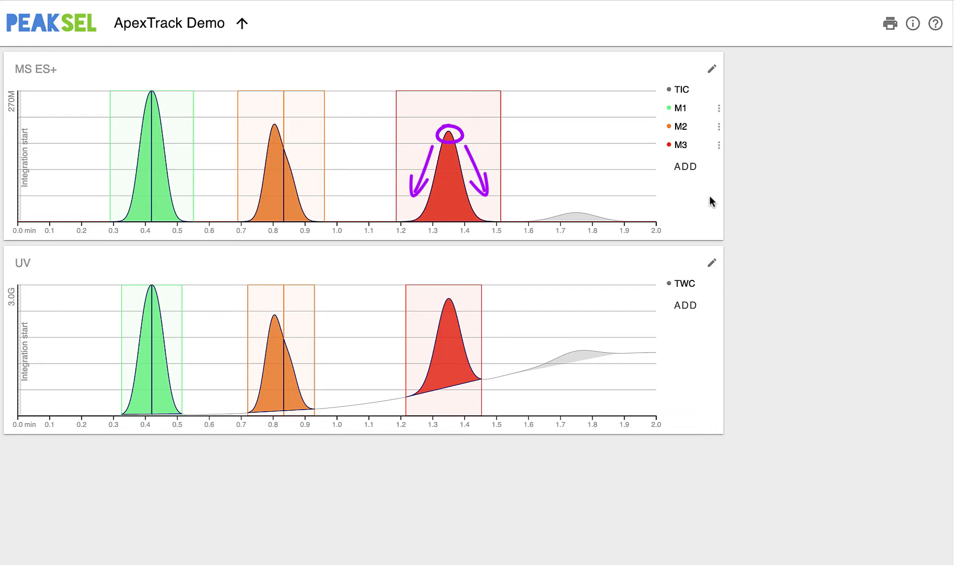
left_click(710, 68)
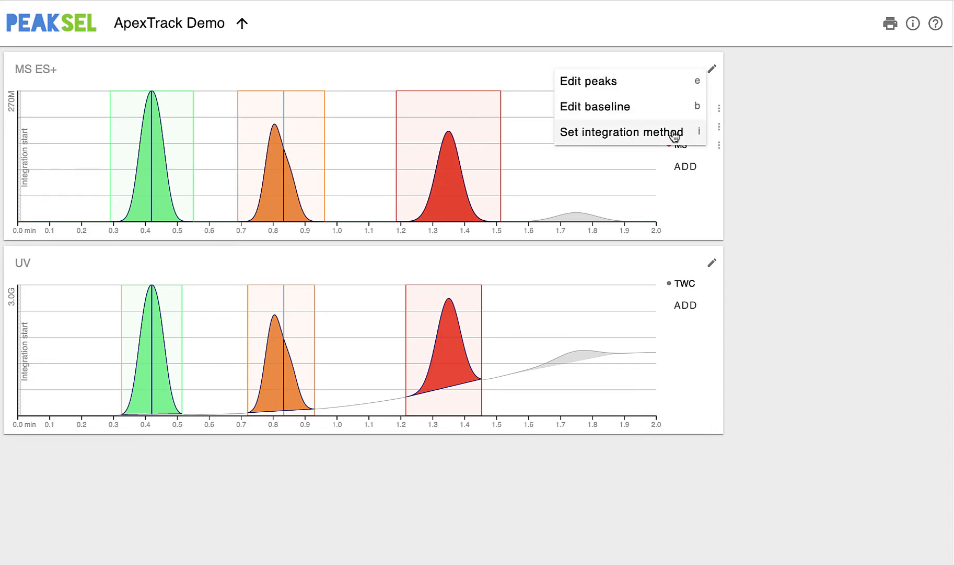
left_click(621, 132)
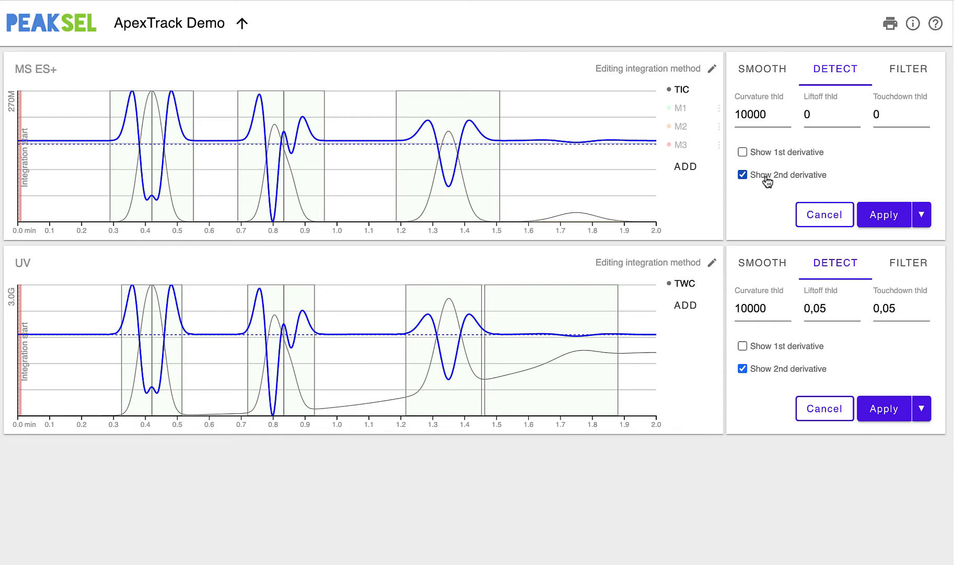
left_click(883, 215)
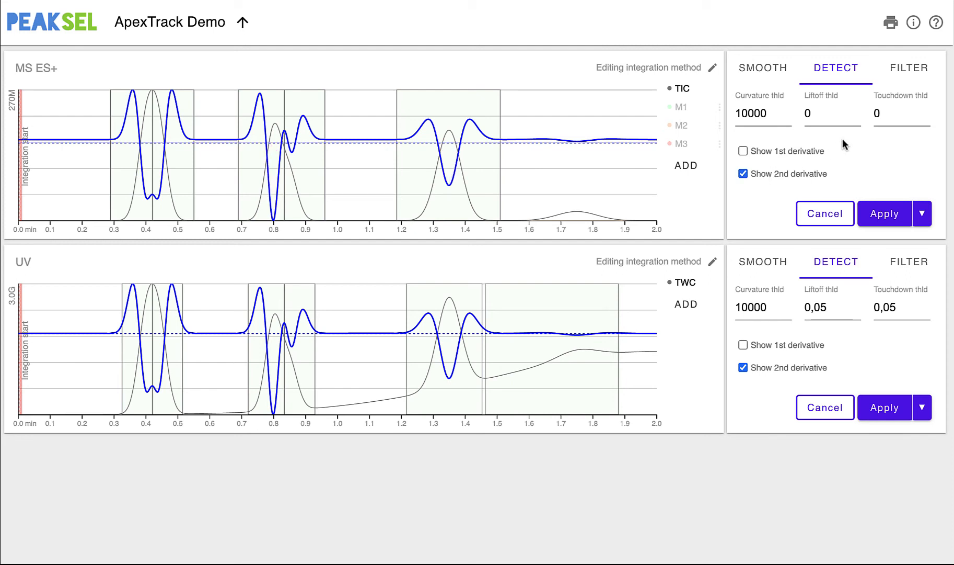
- Set the MS curvature threshold to 200000 and apply it so only the M2 peak is integrated
left_click(764, 113)
type("0")
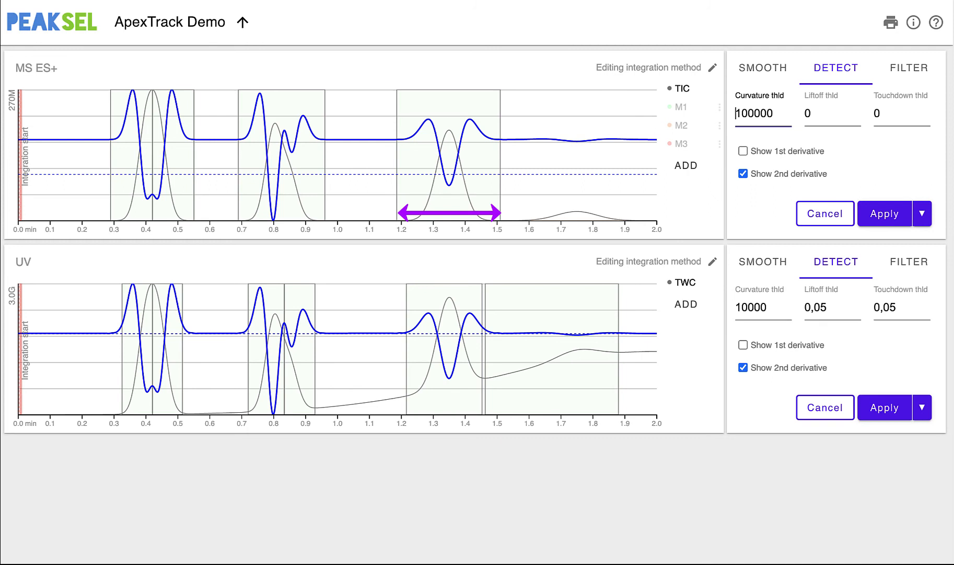
type("200000")
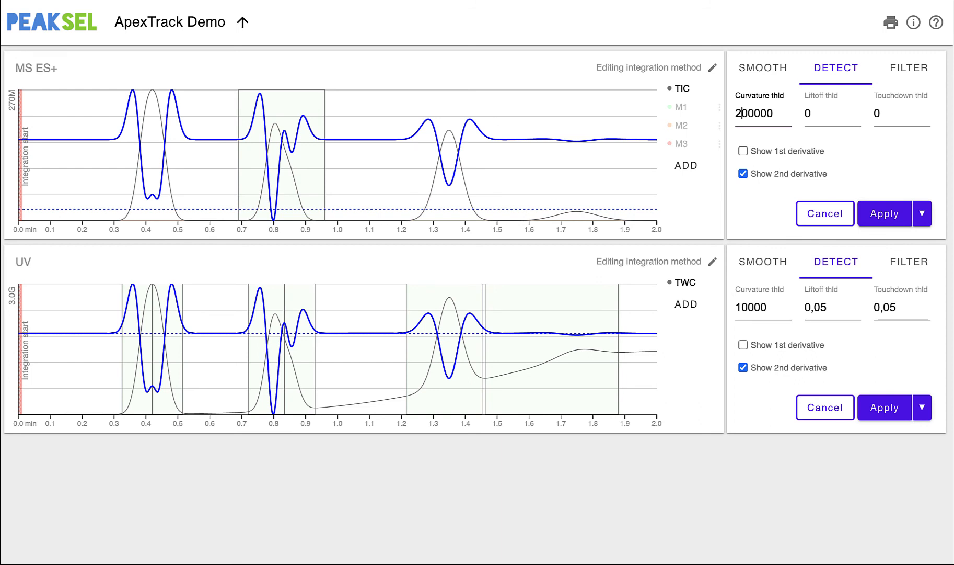
left_click(883, 213)
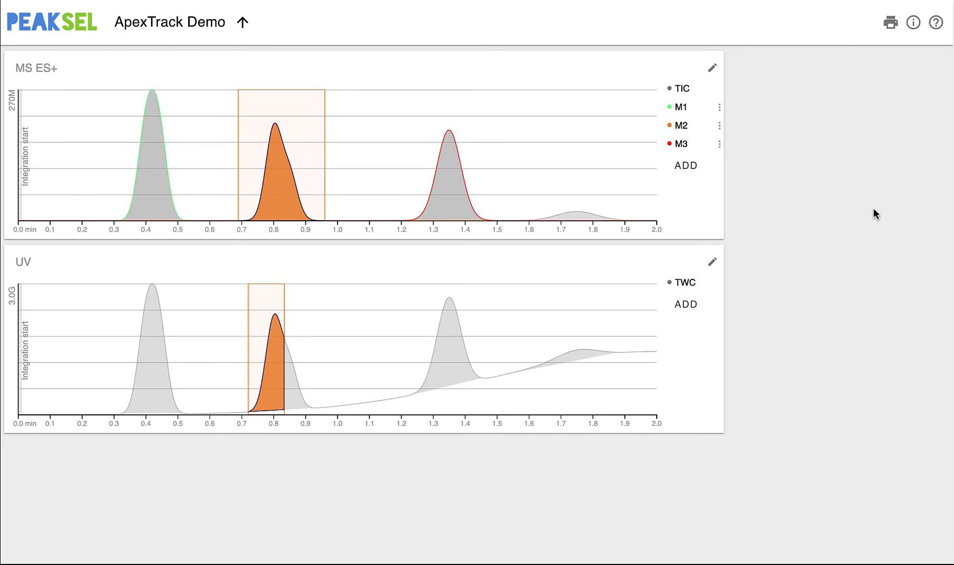
- Reopen the method, set the MS curvature threshold to 100000 with the 2nd derivative shown, and apply
left_click(712, 67)
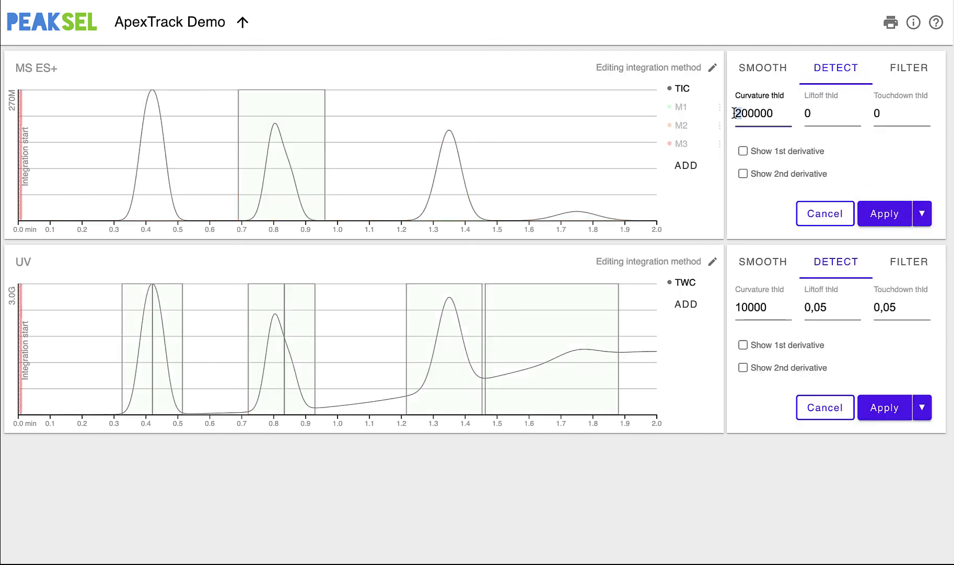
type("100000")
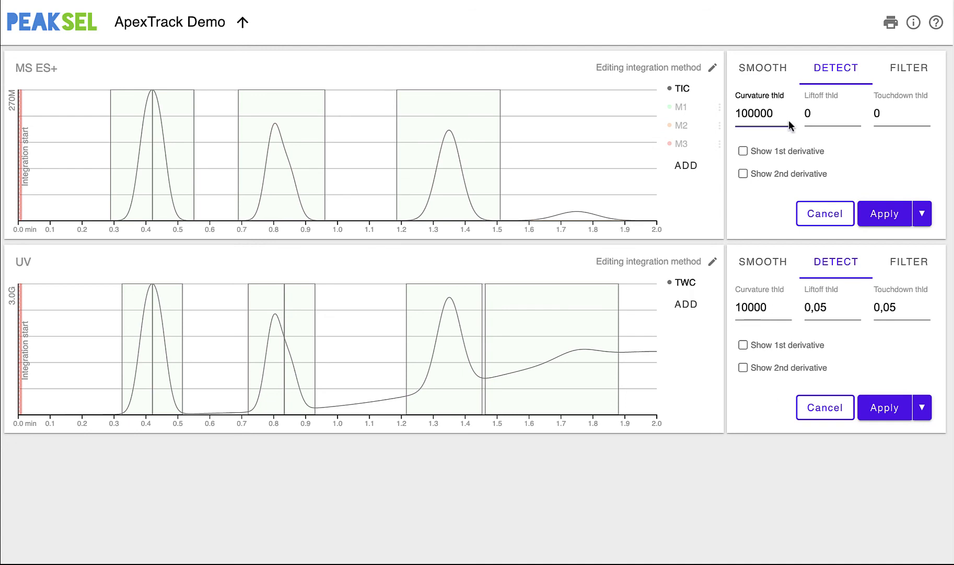
left_click(743, 173)
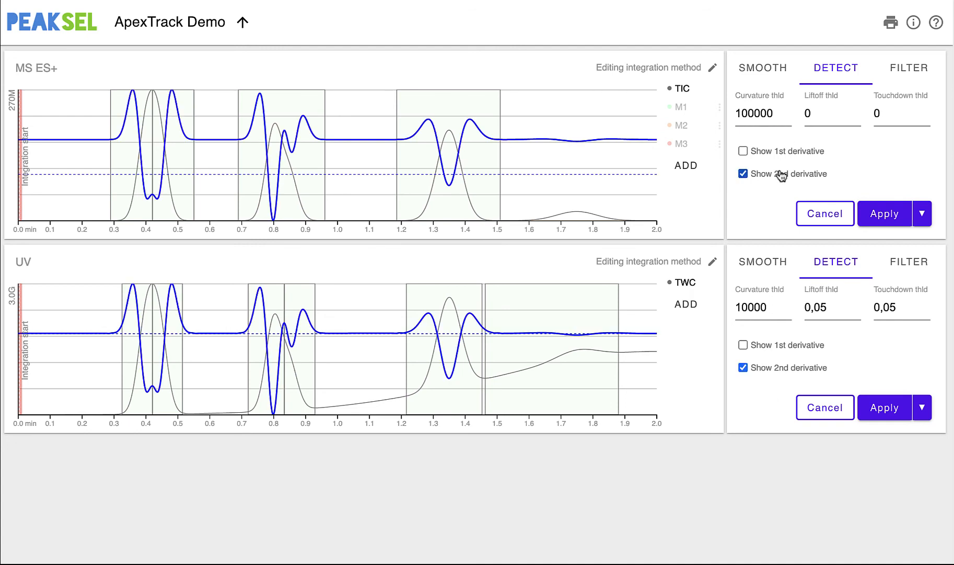
left_click(884, 214)
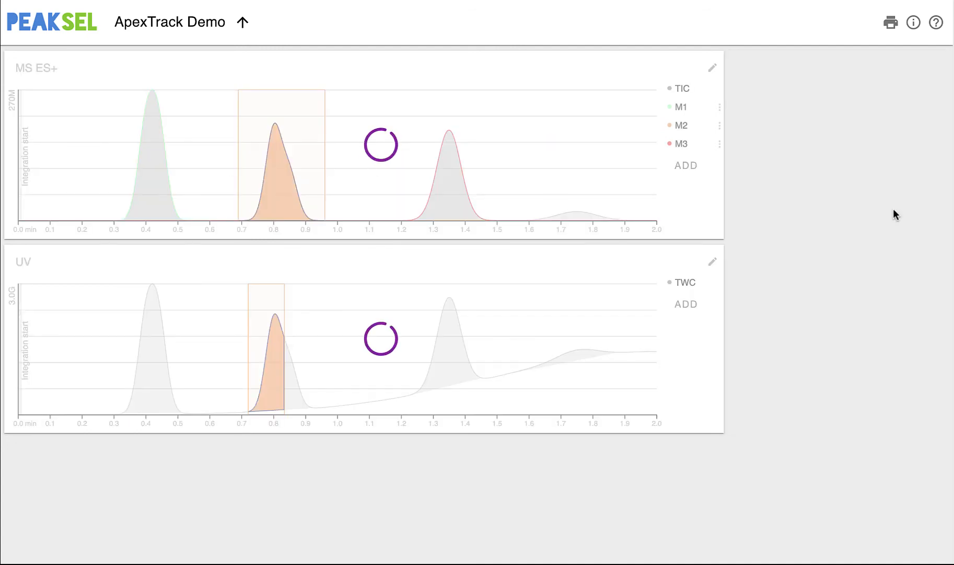